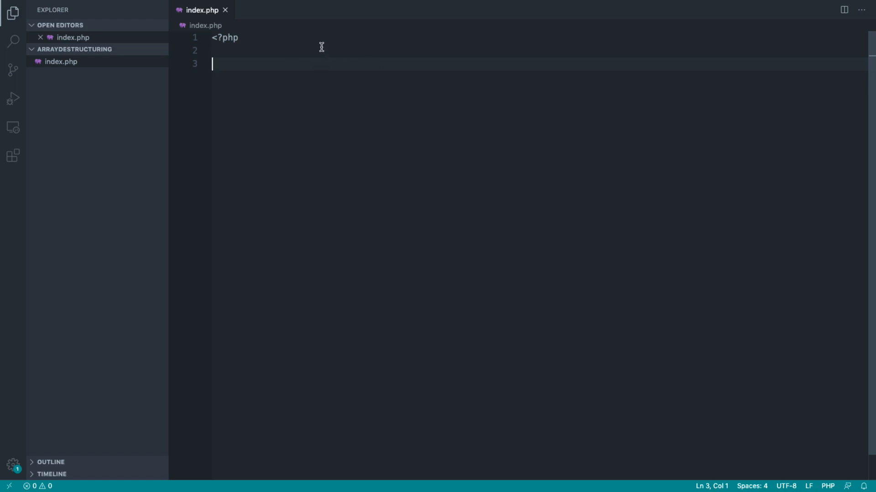
{"action": "mouse_move", "coordinate": [321, 86]}
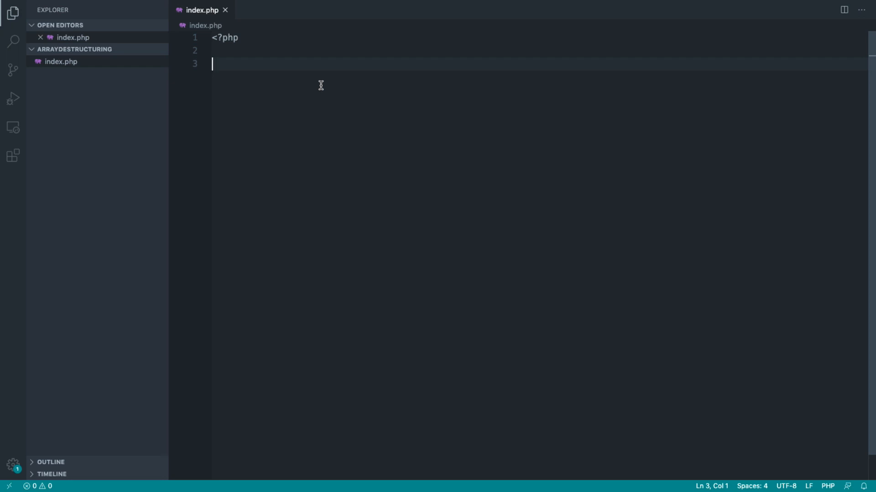
Write `$params = [10, 20];` on line 3 of index.php and save.
{"action": "type", "text": "$params"}
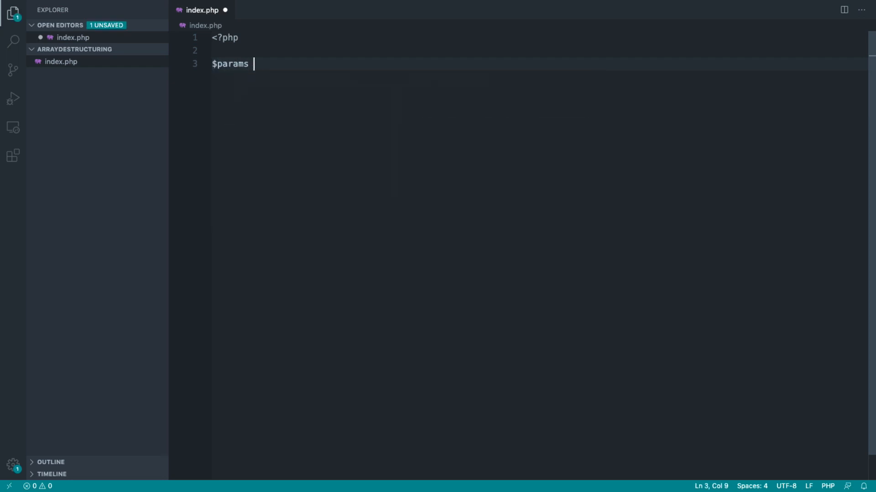
{"action": "type", "text": "= [];"}
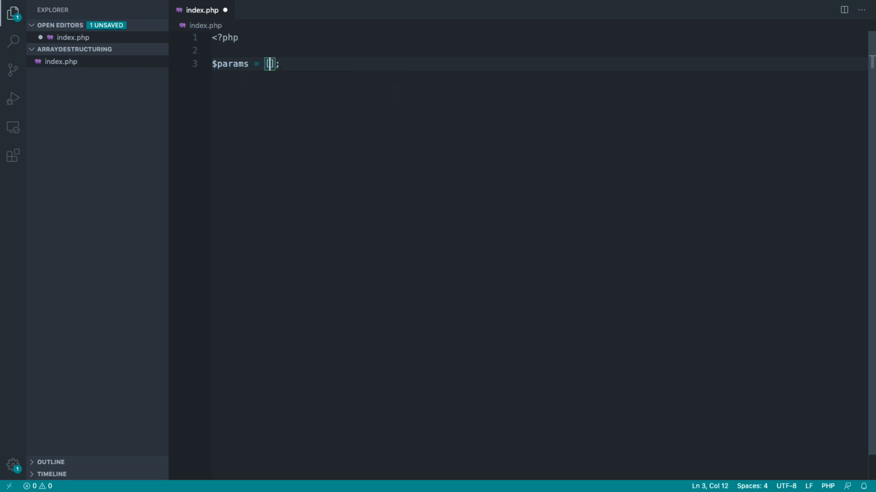
{"action": "type", "text": "10, 20"}
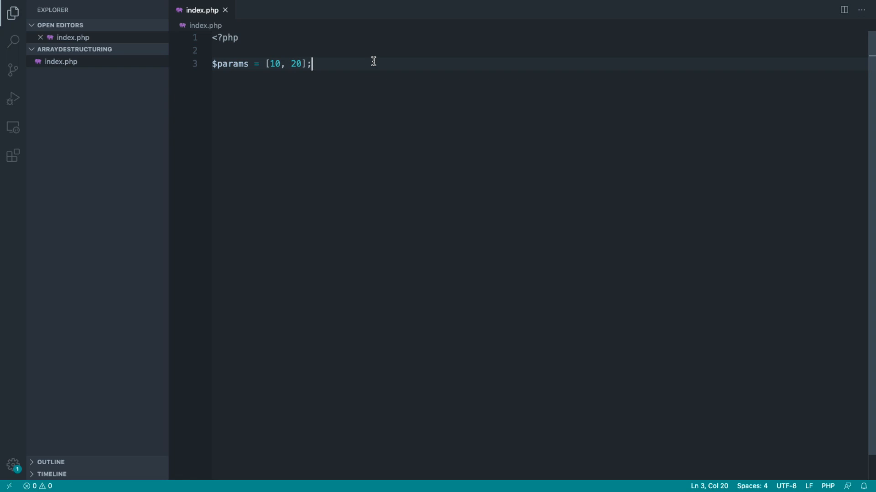
{"action": "key", "text": "Enter"}
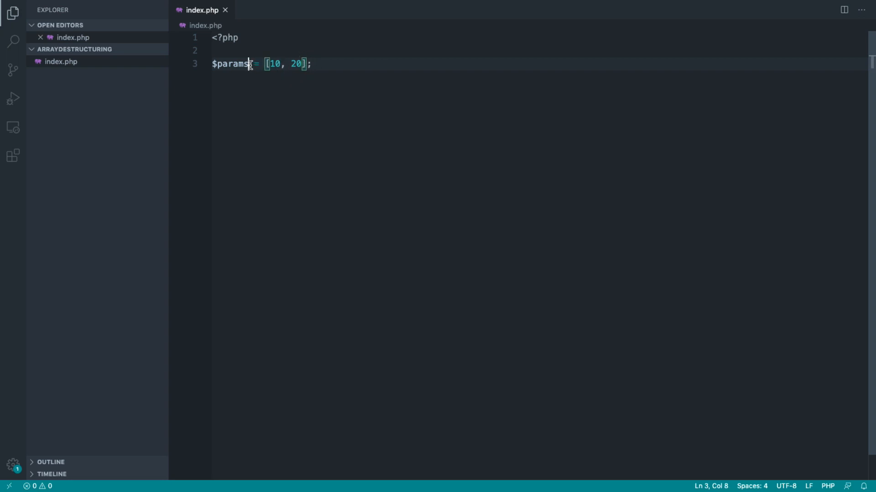
Position the cursor at the end of the `$params` assignment on line 3.
{"action": "double_click", "coordinate": [243, 64]}
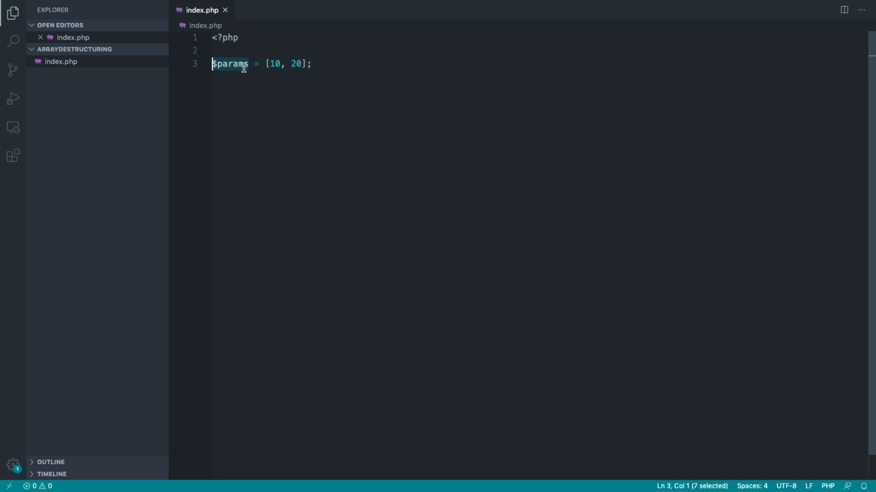
{"action": "left_click", "coordinate": [264, 64]}
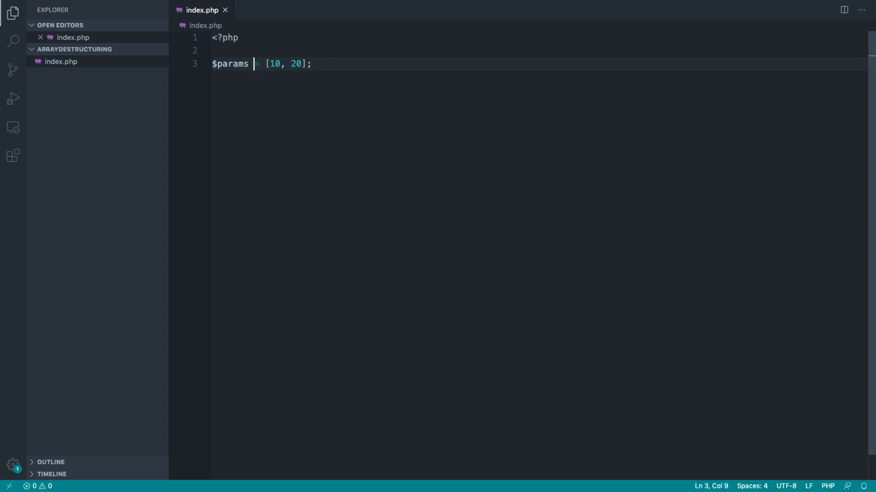
{"action": "left_click_drag", "start_coordinate": [268, 64], "coordinate": [305, 64]}
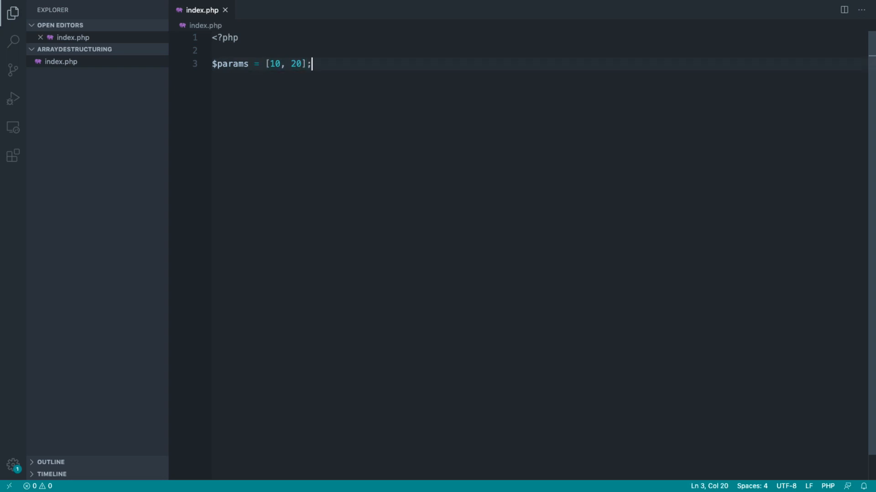
Add `[$x, $y] = $params;` on line 5 and save index.php.
{"action": "key", "text": "Enter"}
{"action": "type", "text": "[$x, "}
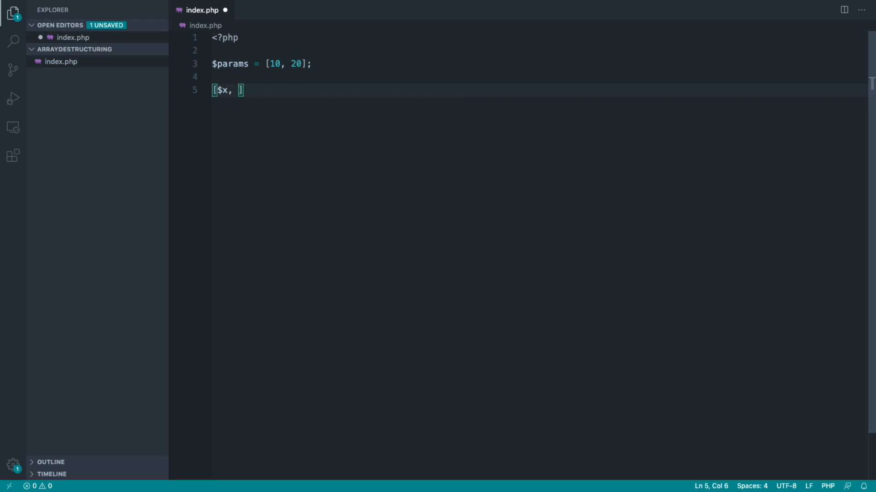
{"action": "type", "text": "$y"}
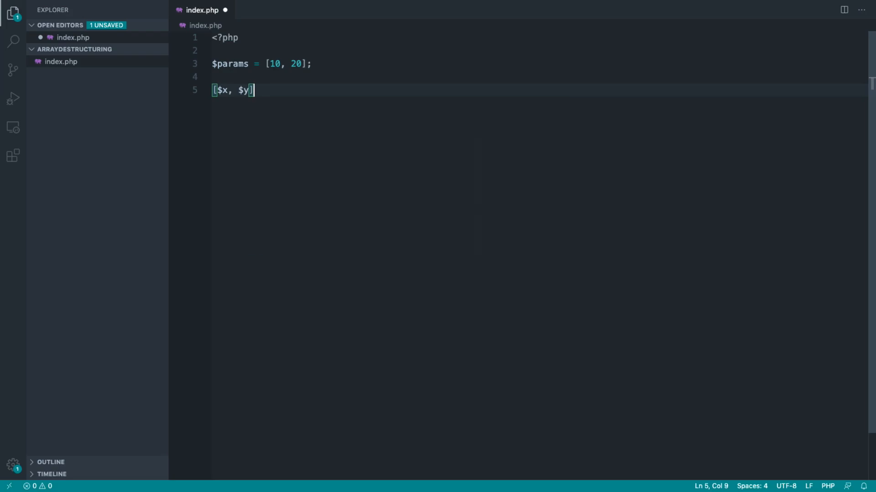
{"action": "type", "text": "= $params;"}
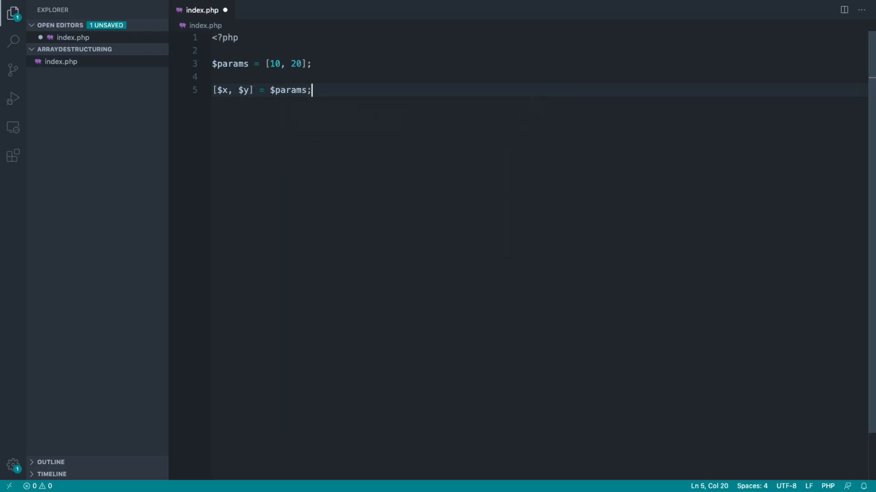
{"action": "key", "text": "Ctrl+s"}
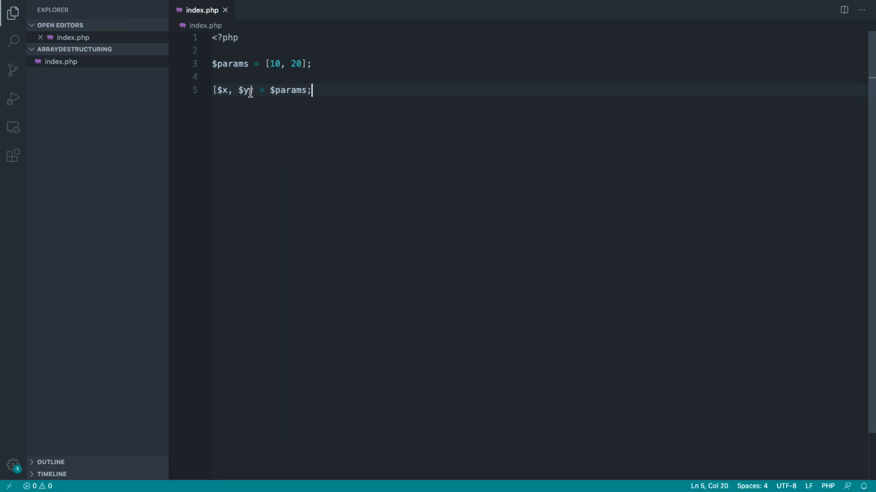
Insert `[$x, $y] =` after `$params =` on line 3 to chain the destructuring.
{"action": "left_click", "coordinate": [255, 64]}
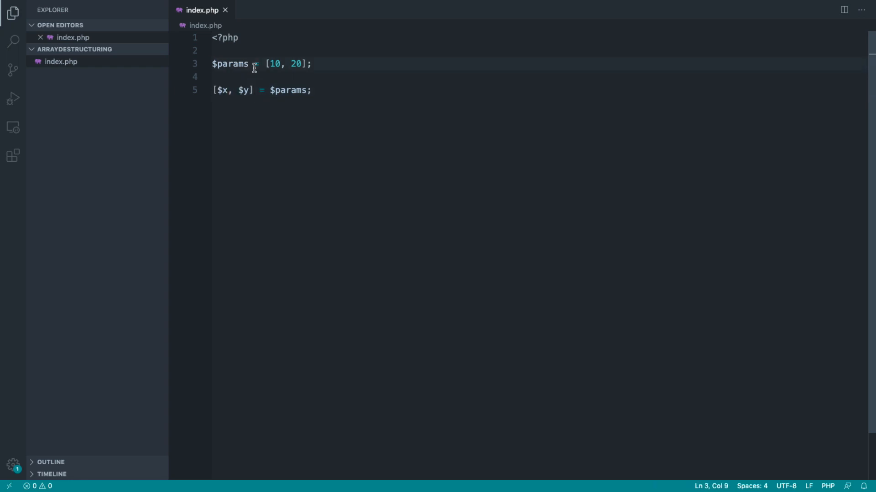
{"action": "type", "text": "[$x, $y] ="}
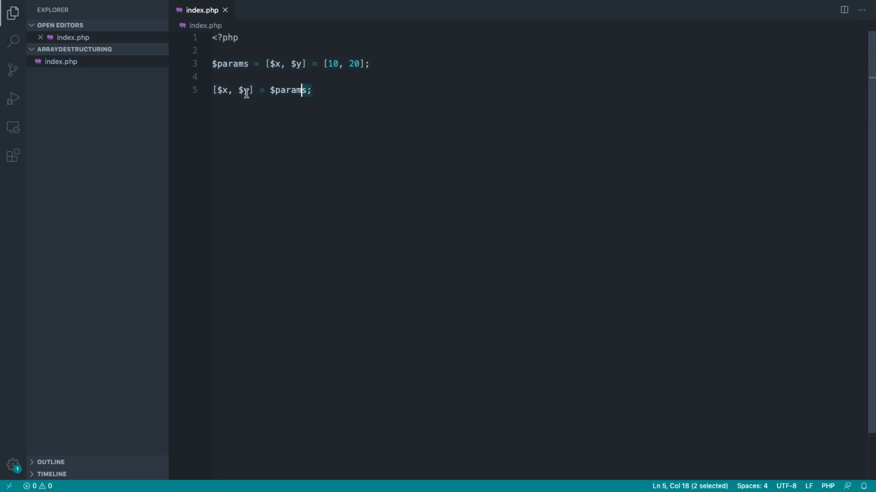
Write `var_dump($x, $y);` on line 5 and `var_dump($params);` on line 7.
{"action": "type", "text": "var_dump($x);"}
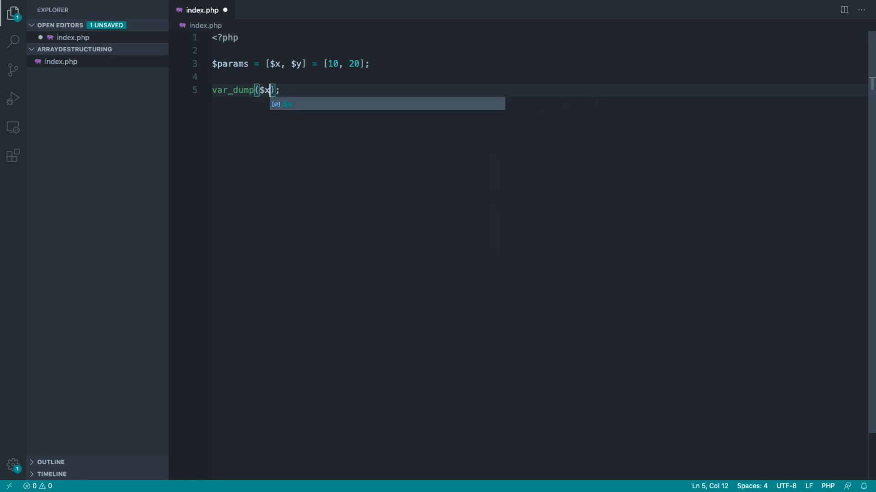
{"action": "type", "text": ", $y"}
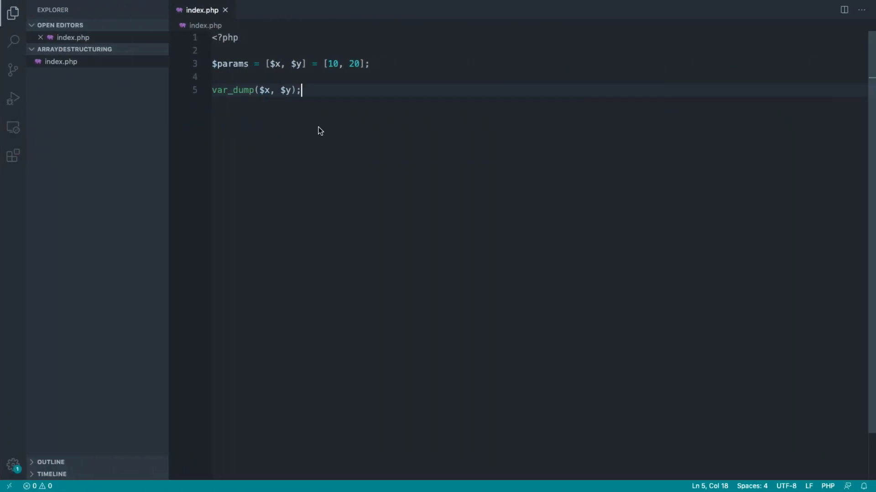
{"action": "type", "text": "var_dump"}
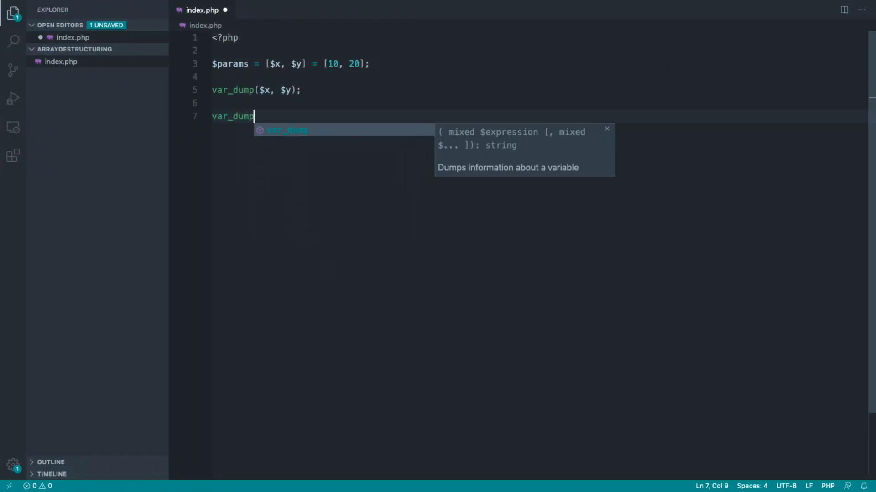
{"action": "type", "text": "($params);"}
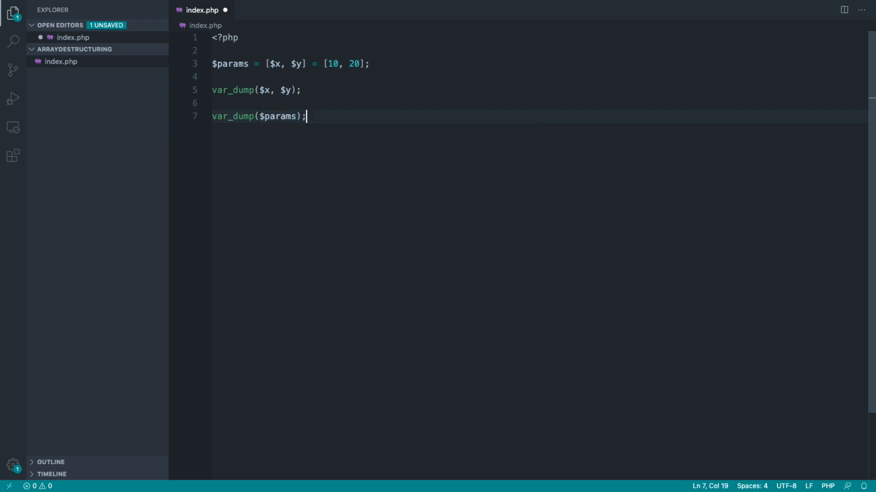